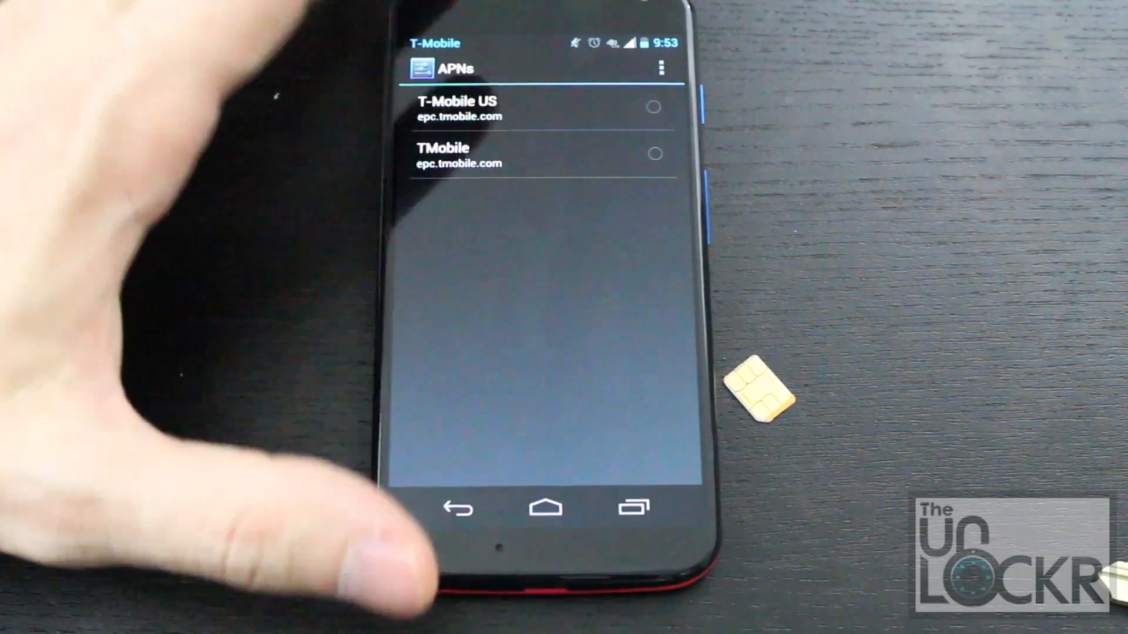
Step: Review the T-Mobile US and TMobile APN entries, both using epc.tmobile.com
left_click(660, 68)
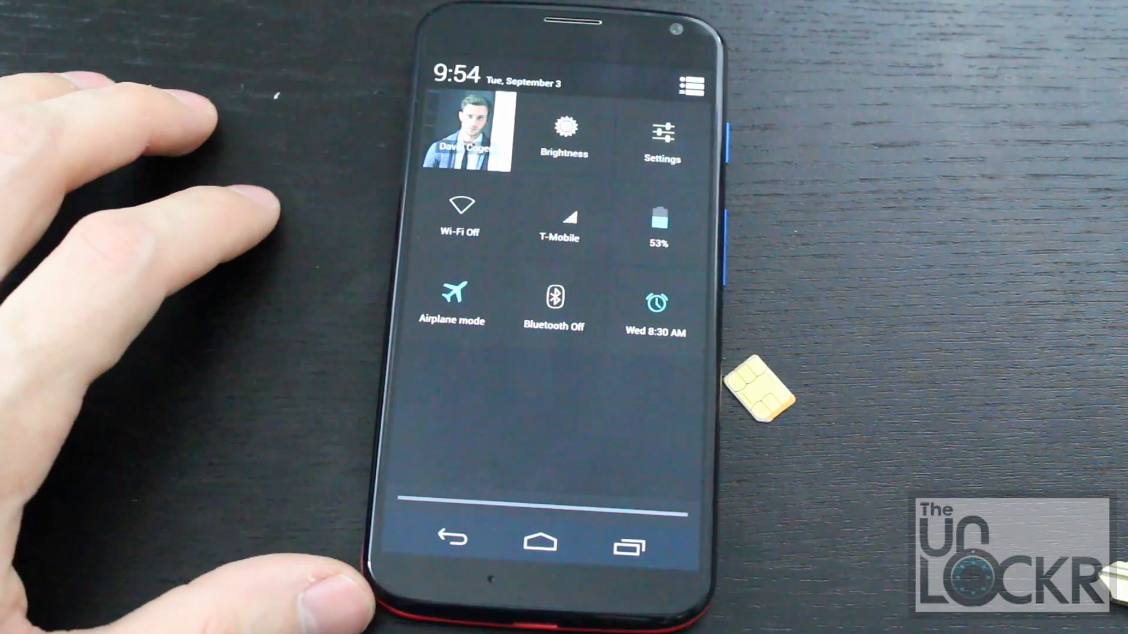
Step: Check Quick Settings for T-Mobile signal and Wi-Fi off, then open the app drawer
left_click(455, 302)
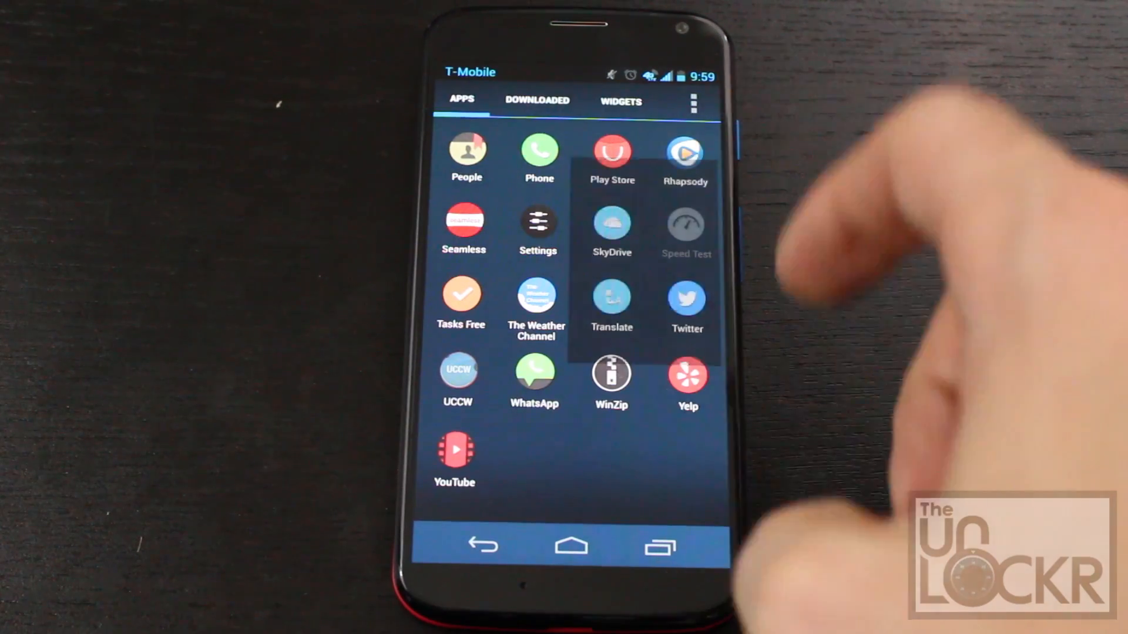
Step: Run a Speed Test over T-Mobile (7.02 Mbps down, 2.04 Mbps up) and return home
left_click(685, 223)
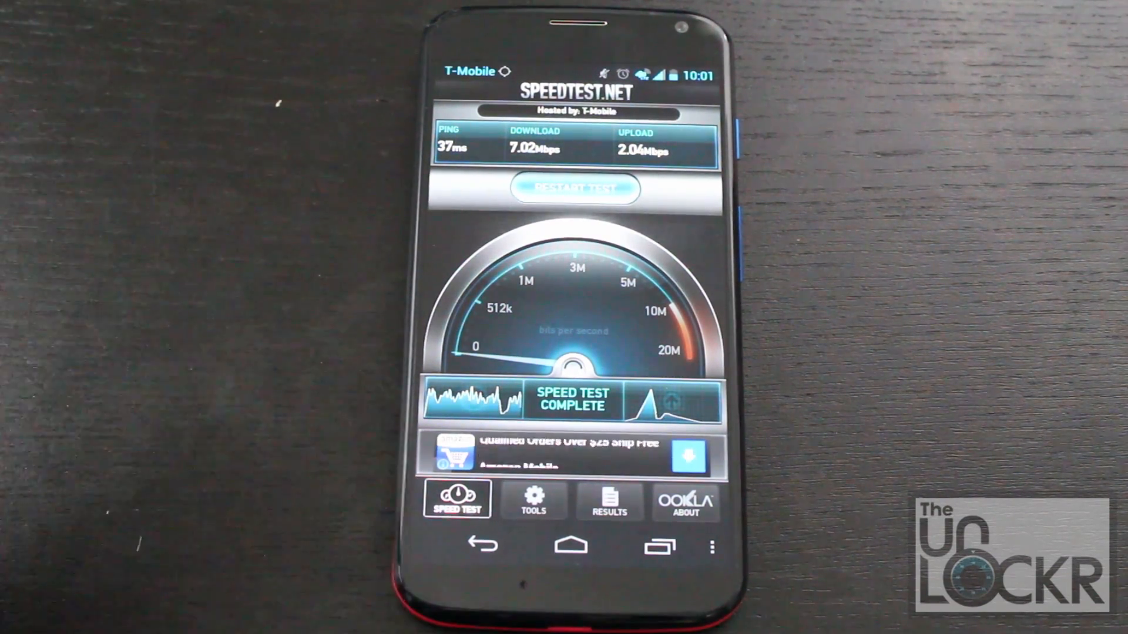
left_click(572, 545)
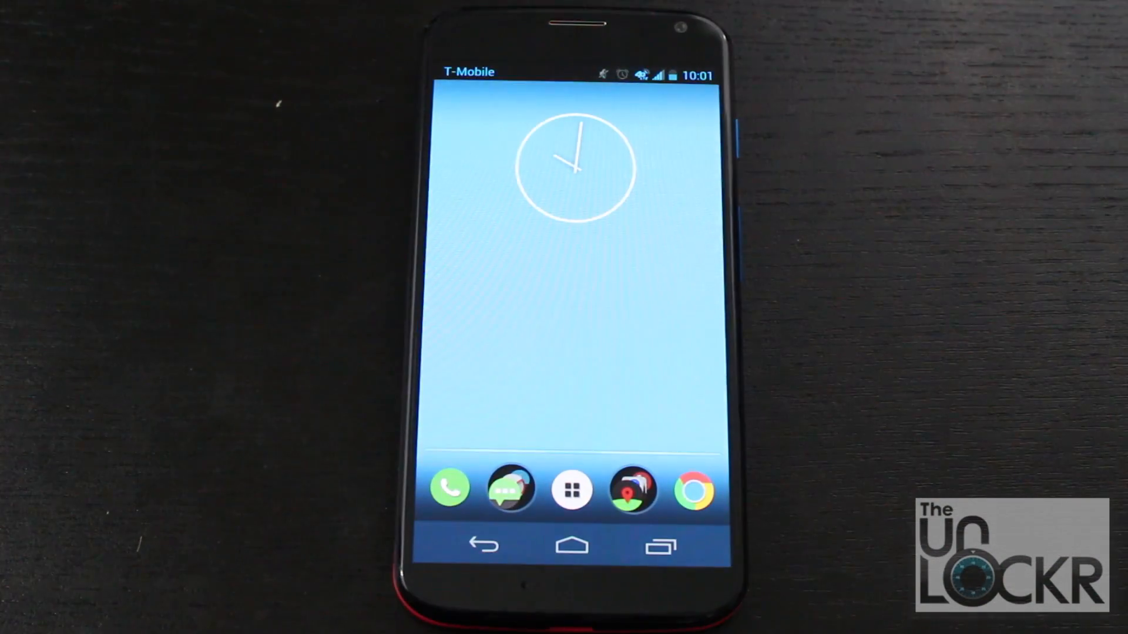